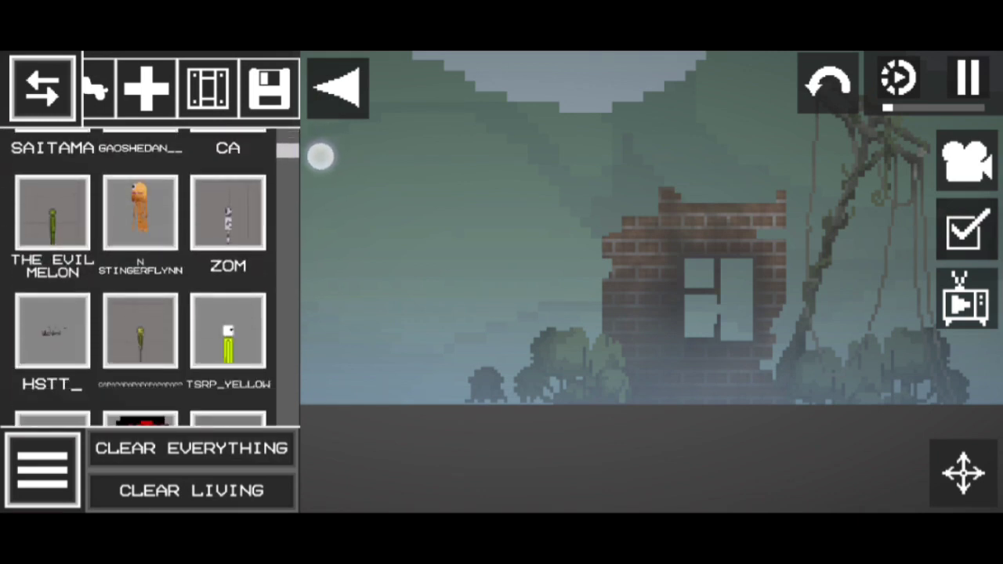
# Step: Scroll down through the mod list to browse the available items
pyautogui.scroll(-3)
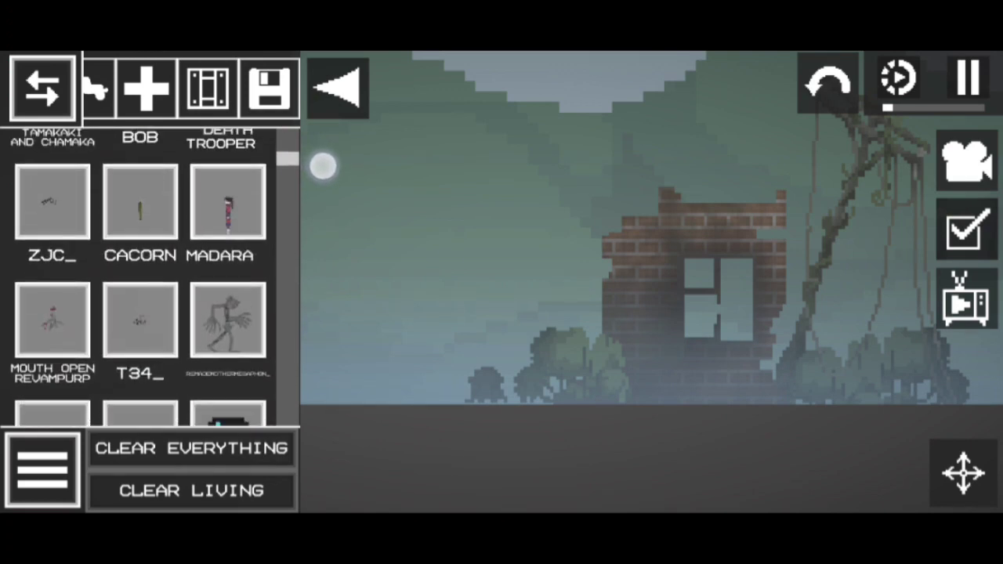
pyautogui.scroll(-3)
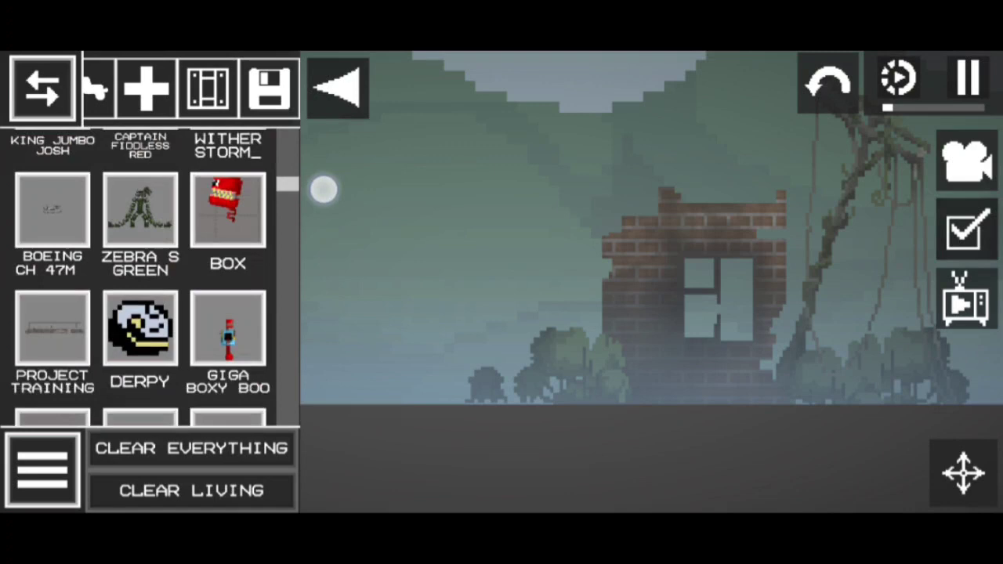
pyautogui.scroll(-3)
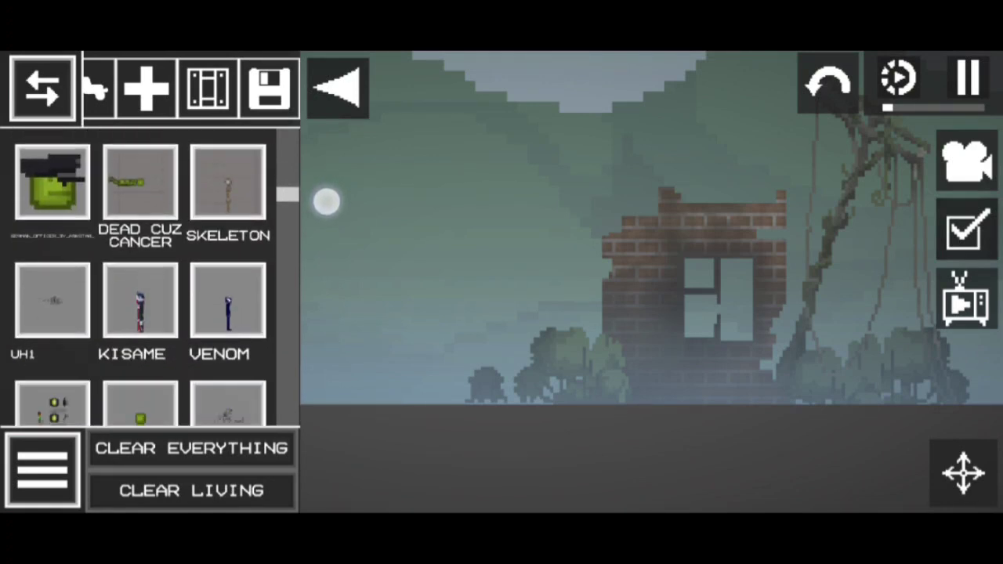
pyautogui.scroll(-3)
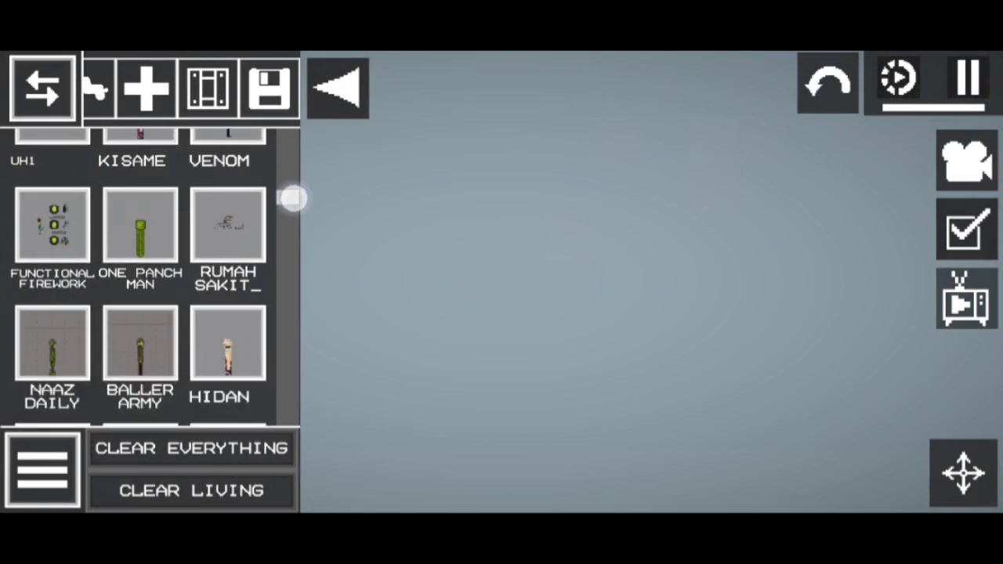
pyautogui.scroll(-3)
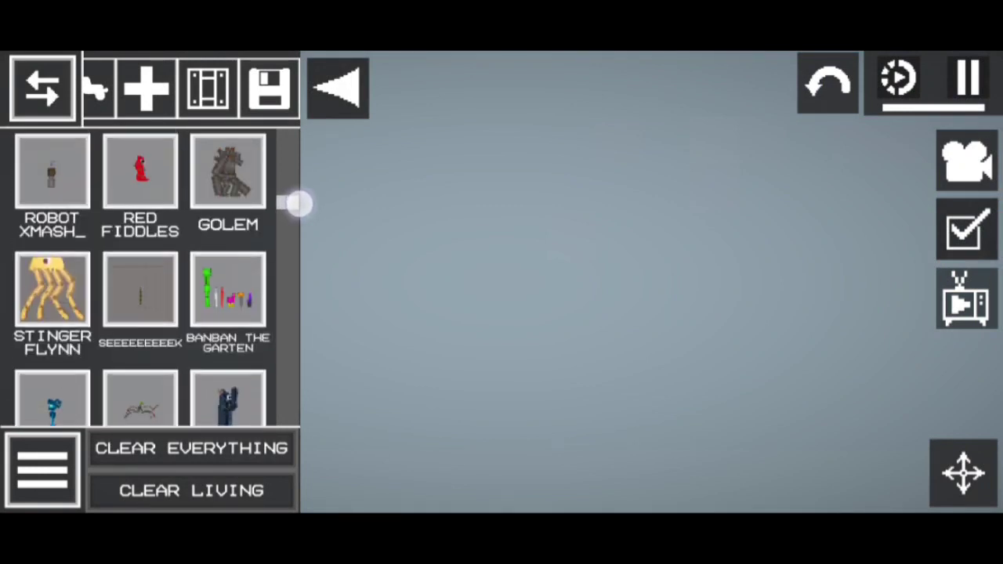
pyautogui.scroll(-3)
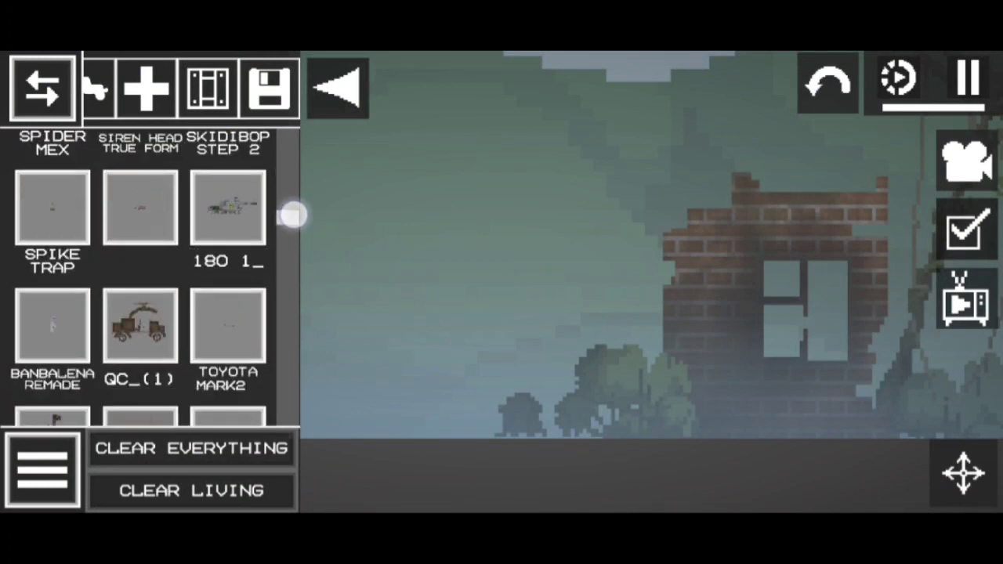
pyautogui.scroll(-3)
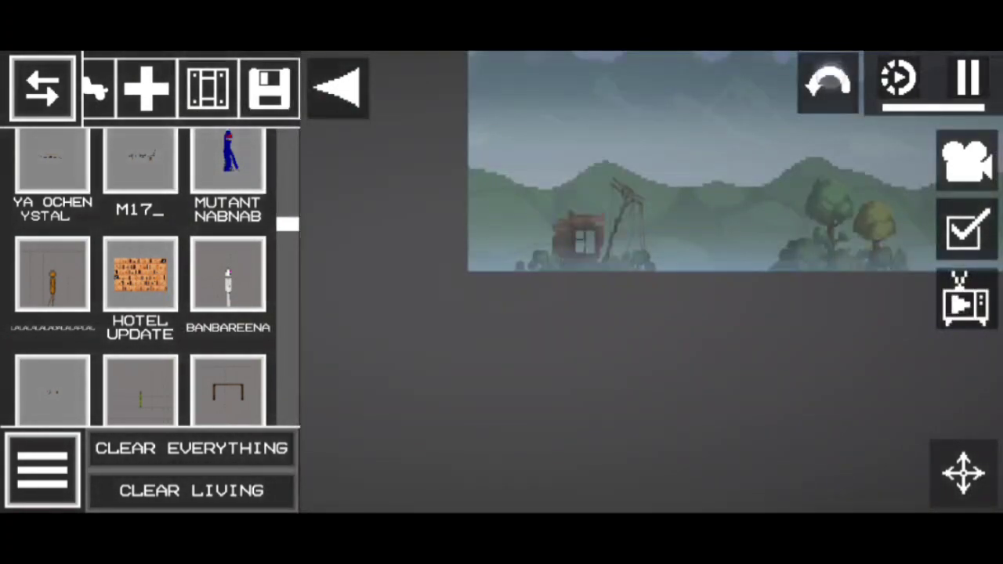
pyautogui.scroll(-3)
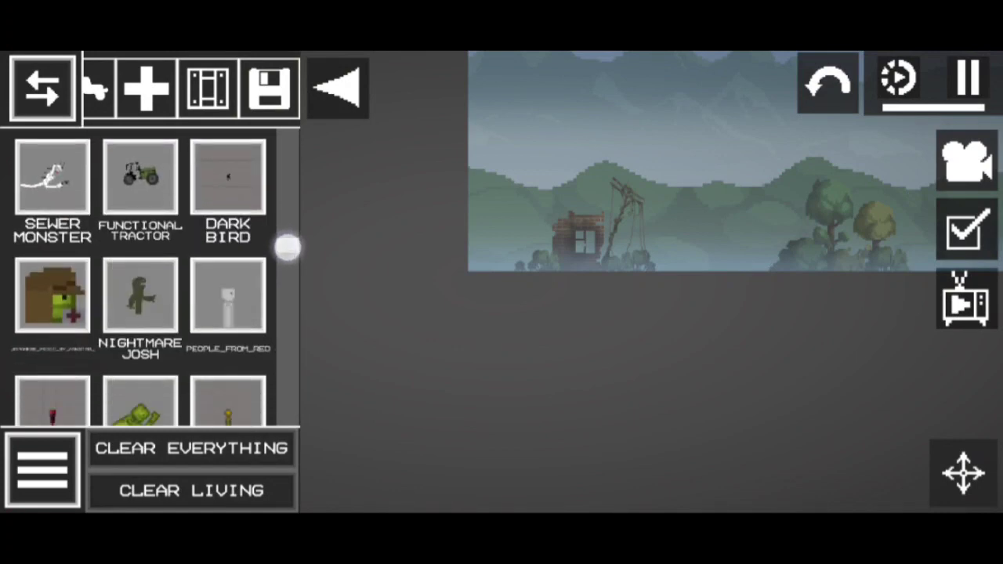
pyautogui.scroll(-3)
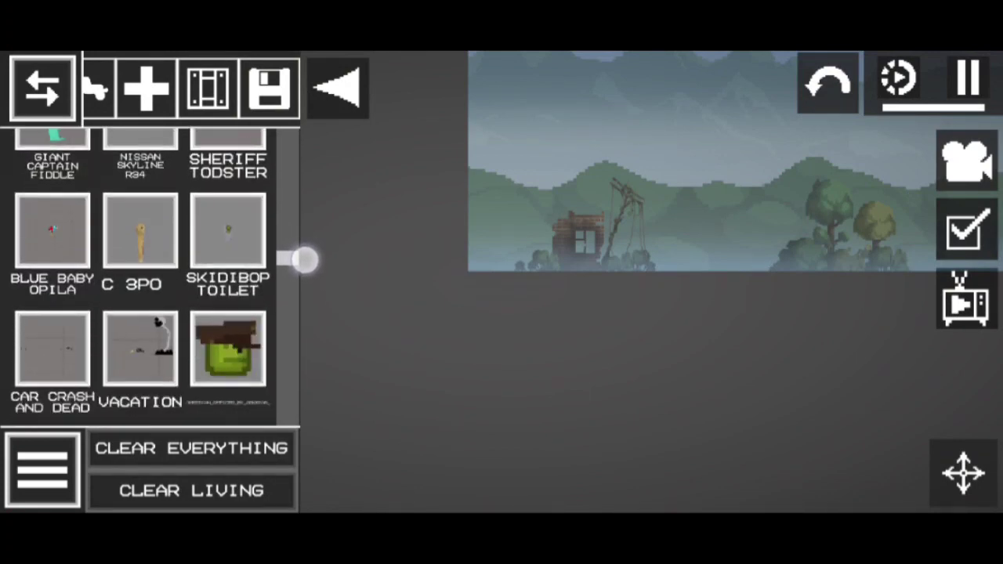
pyautogui.scroll(-3)
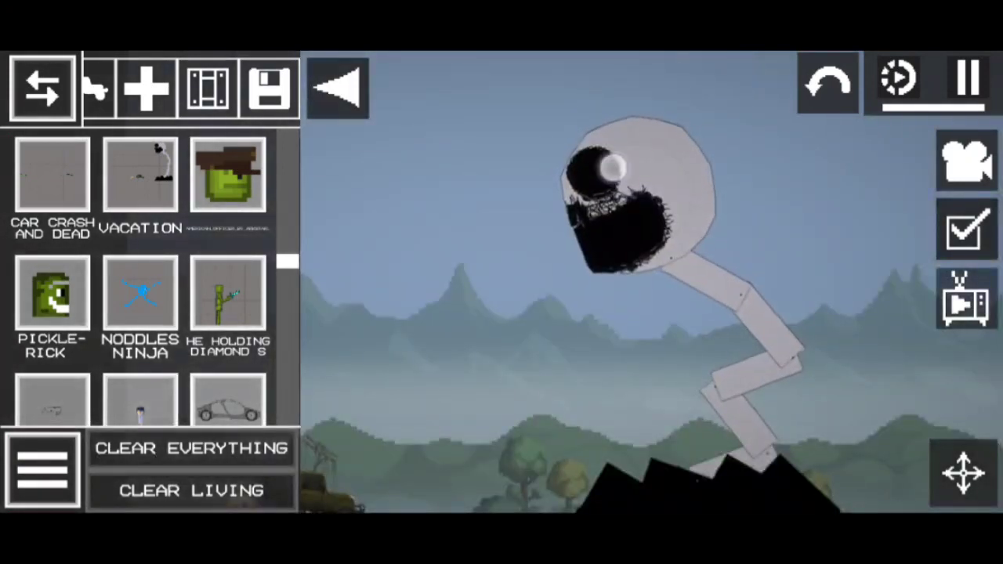
# Step: Select an object on the map to show its Delete, Freeze, Disable Collision and Activate actions
pyautogui.click(191, 449)
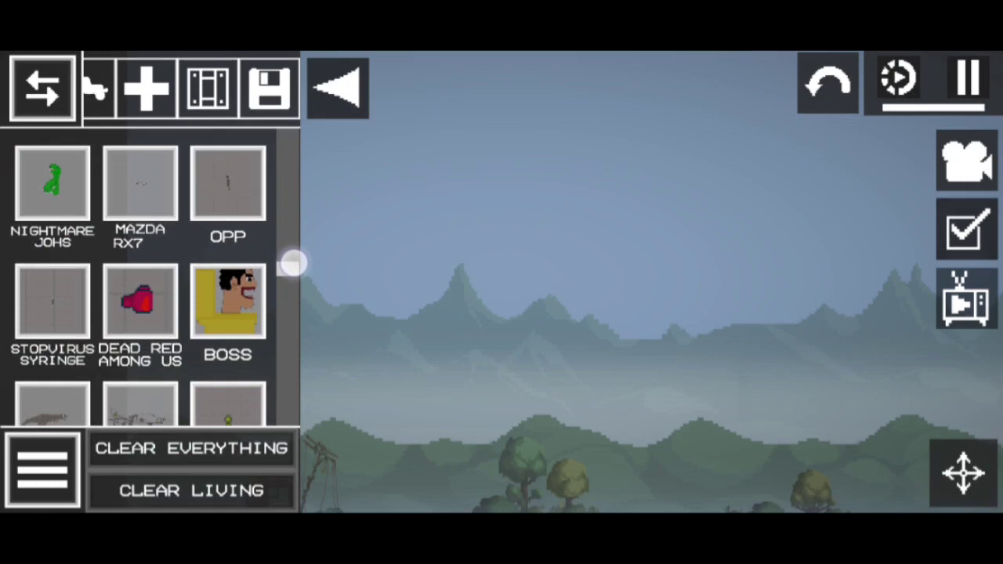
pyautogui.scroll(-3)
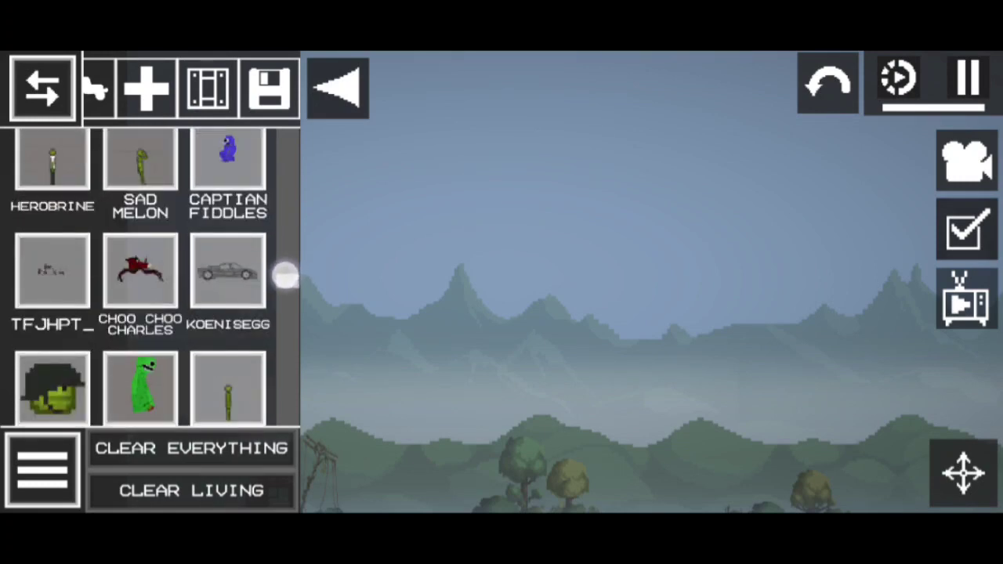
pyautogui.scroll(-3)
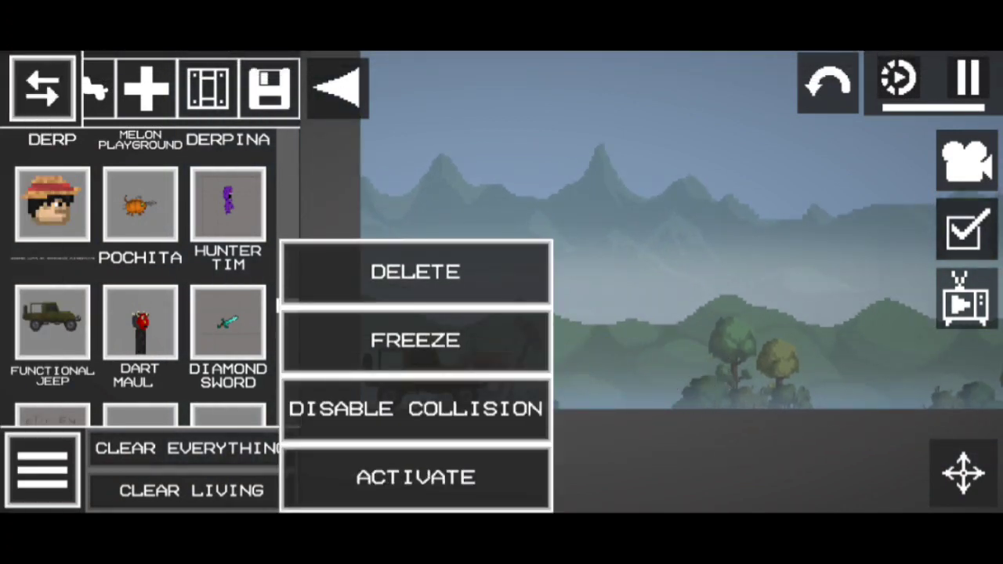
# Step: Scroll past Disable Gravity, Save, Copy and Resize, then dismiss the action list
pyautogui.scroll(-3)
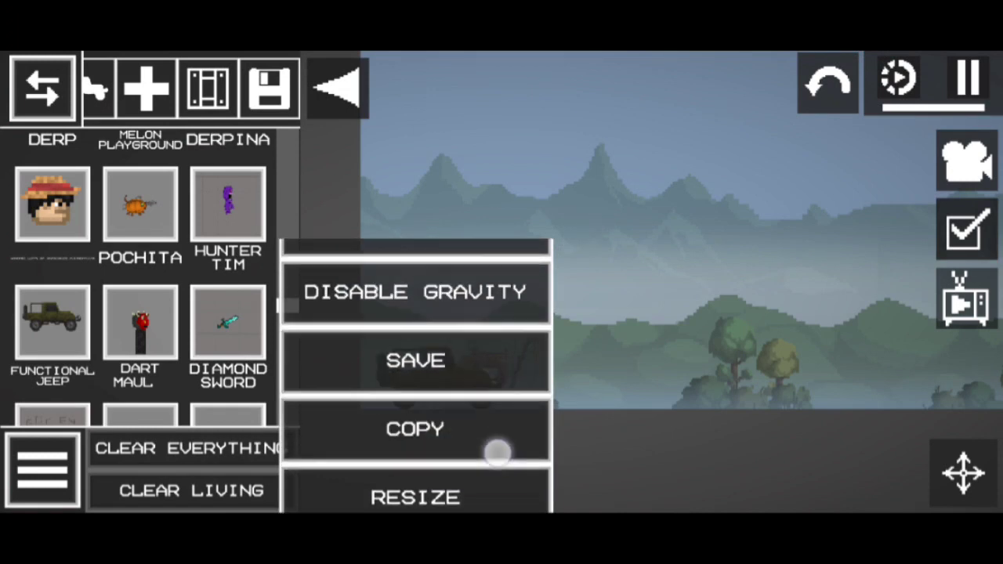
pyautogui.click(415, 291)
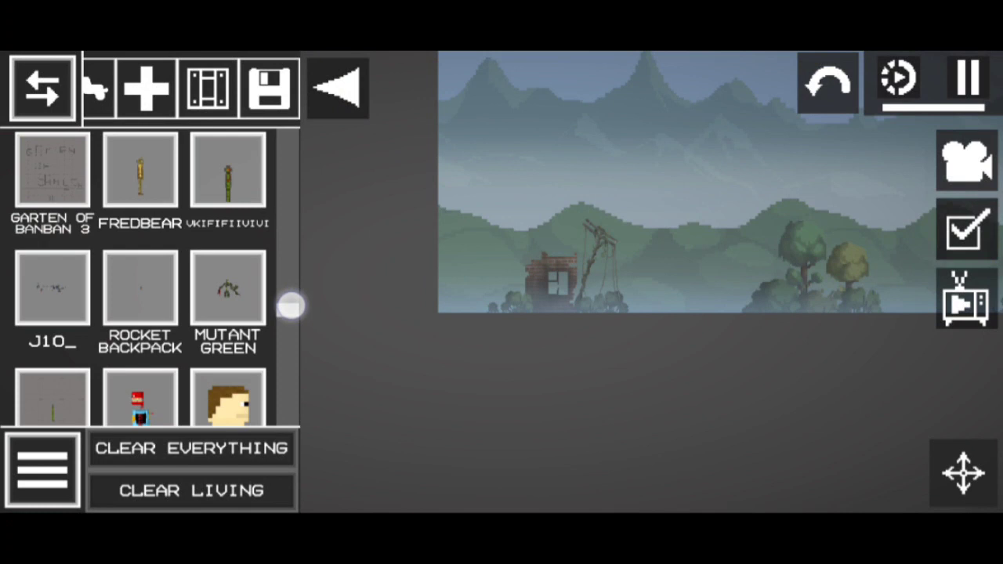
# Step: Scroll the mod list down to Controlable Sonic and place it near the ruined house
pyautogui.scroll(-3)
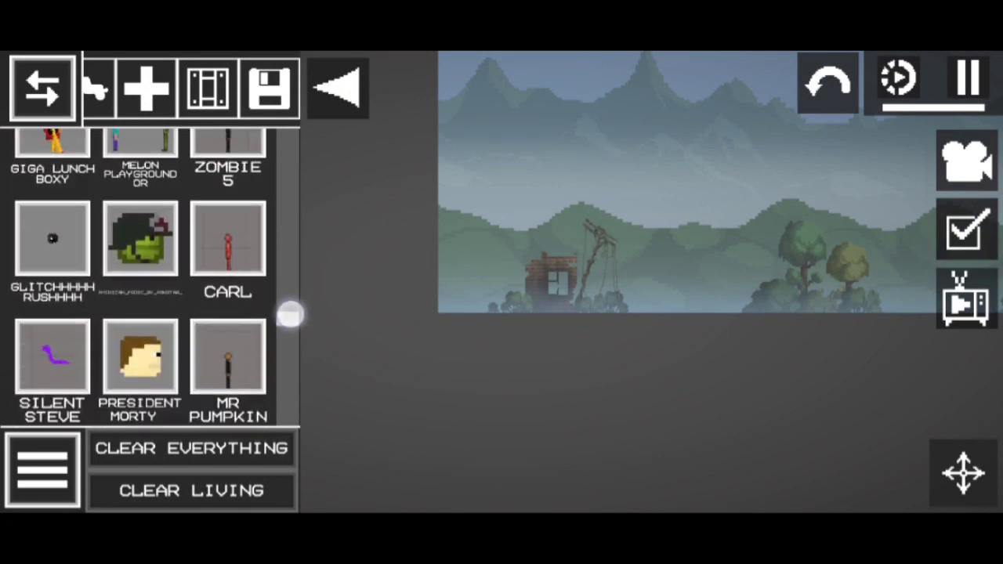
pyautogui.scroll(-3)
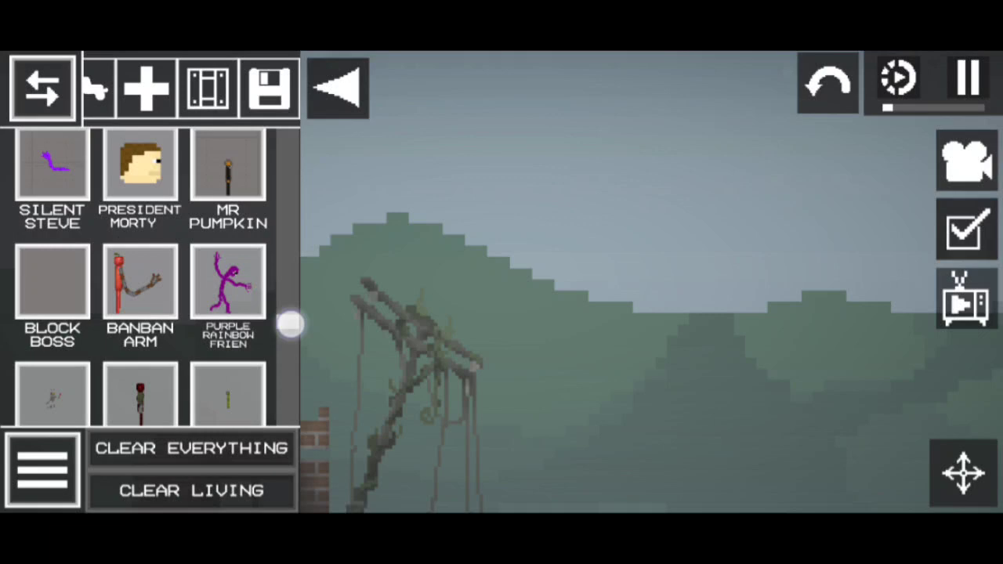
pyautogui.scroll(-3)
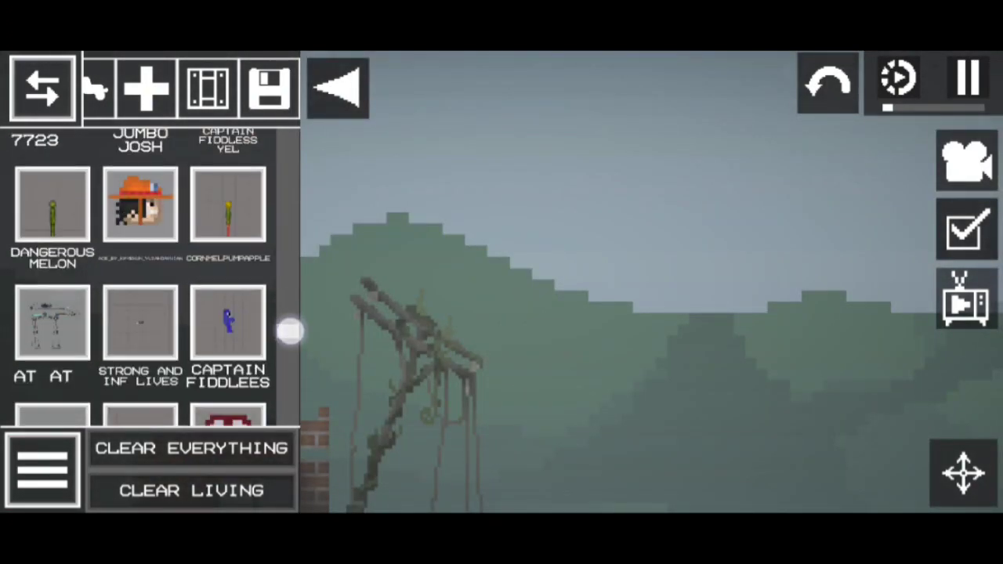
pyautogui.scroll(-3)
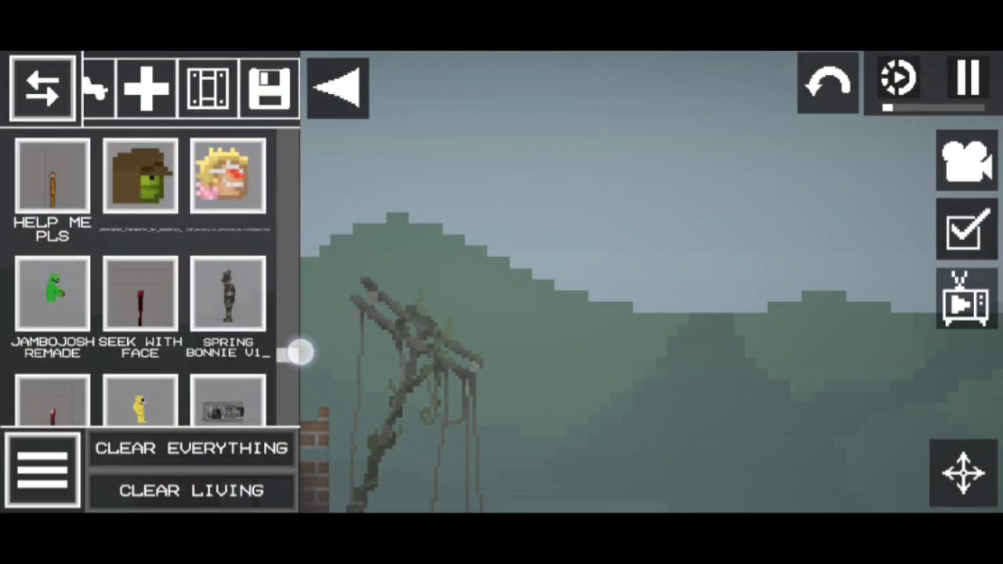
pyautogui.scroll(-3)
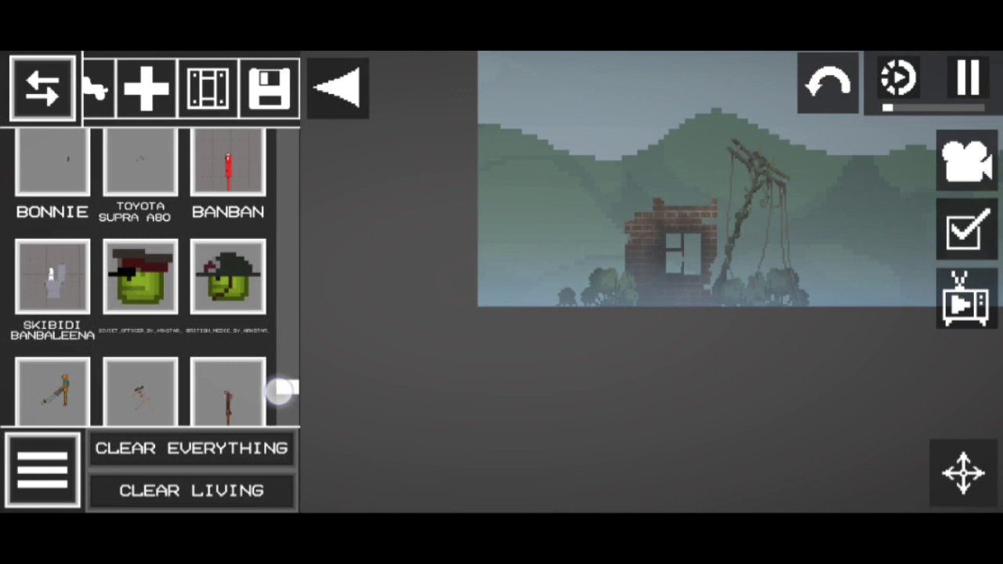
pyautogui.scroll(-3)
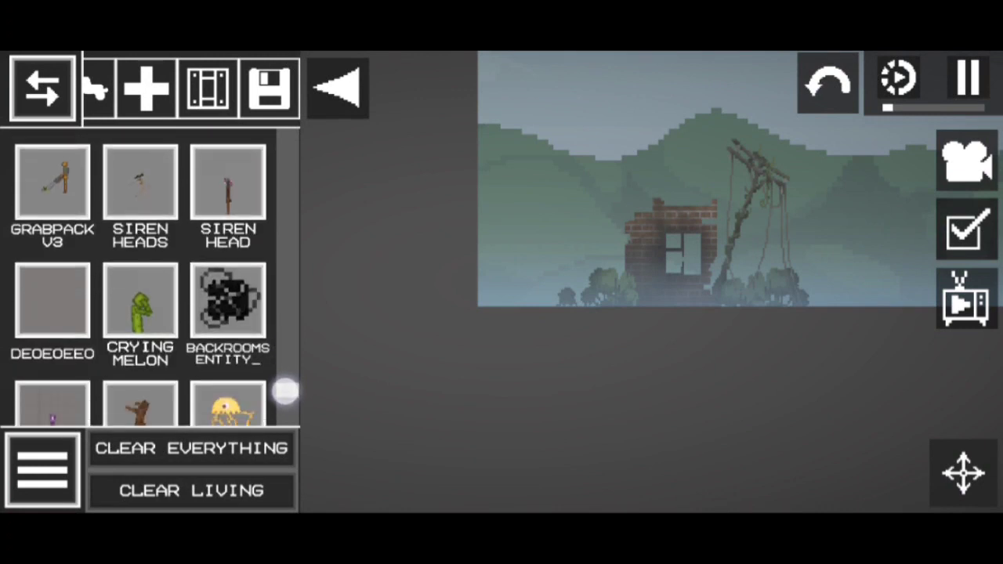
pyautogui.scroll(-3)
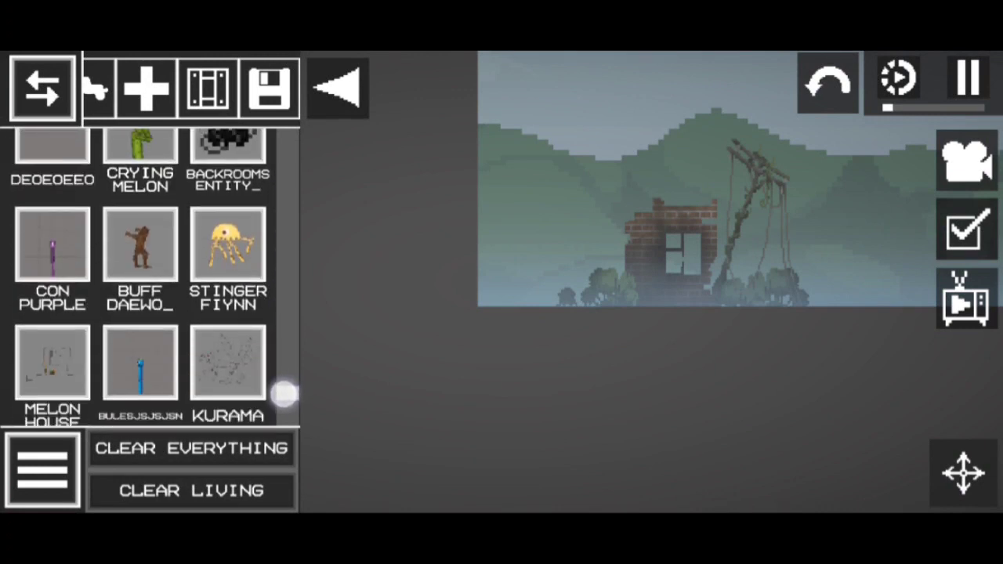
pyautogui.scroll(-3)
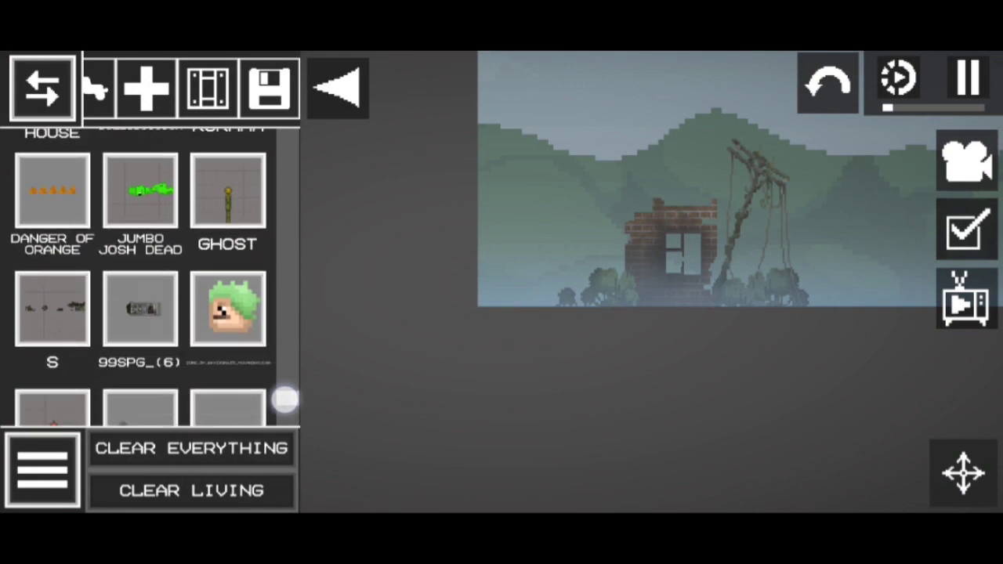
pyautogui.scroll(-3)
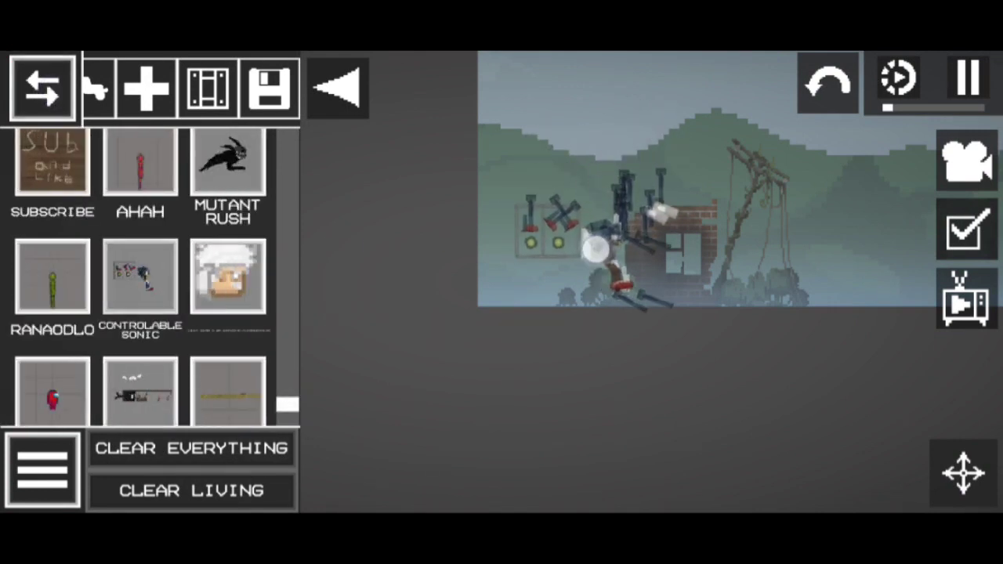
# Step: Take control of the spawned Sonic and run it around the ruined-house map
pyautogui.click(192, 448)
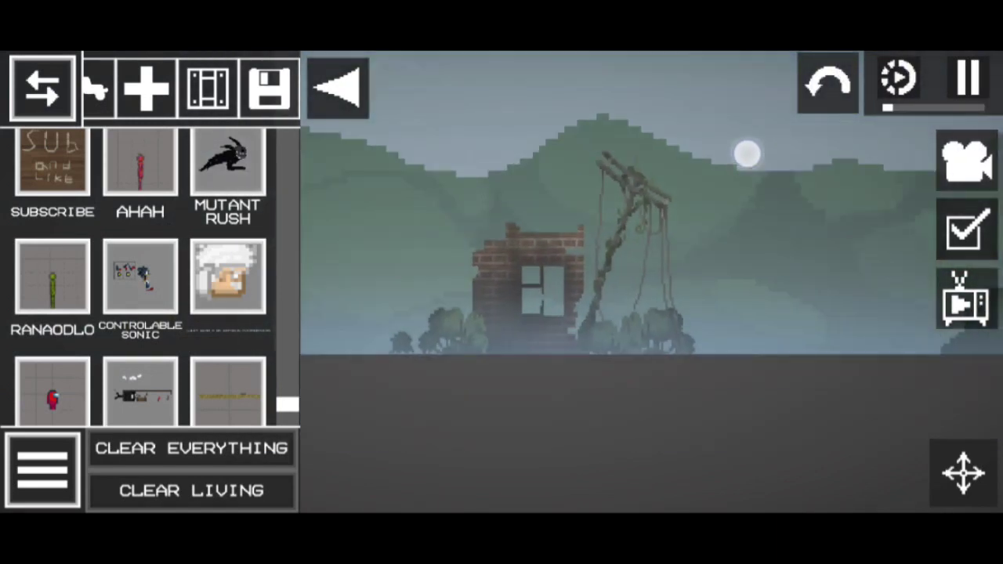
# Step: Pause the simulation and expand the camera toolbar over the ruined-house map
pyautogui.click(191, 448)
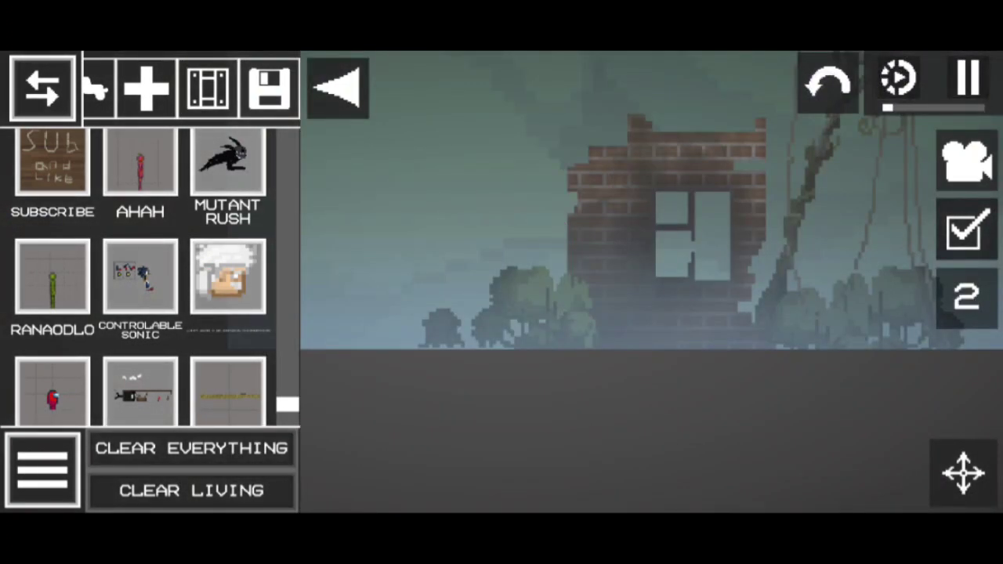
pyautogui.click(966, 160)
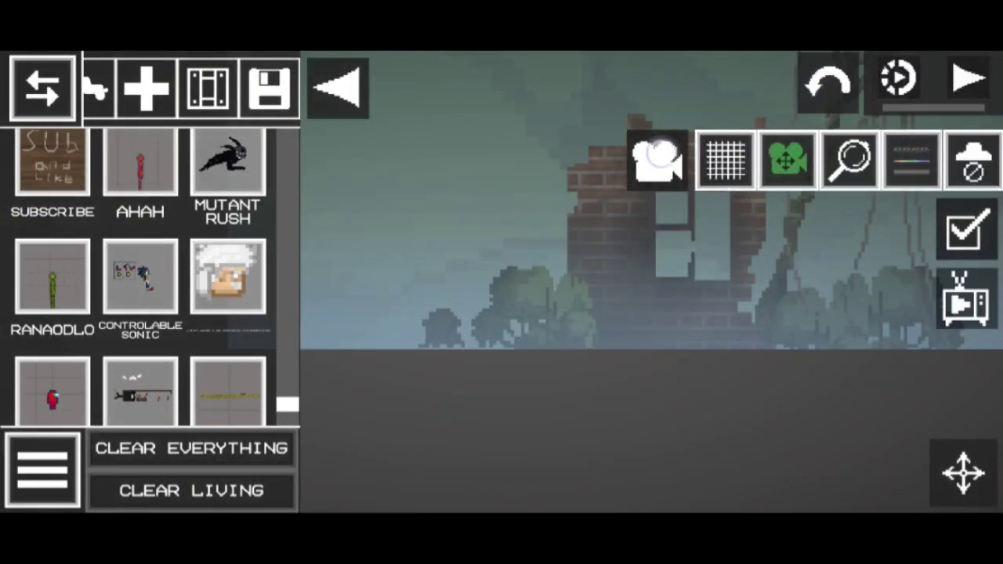